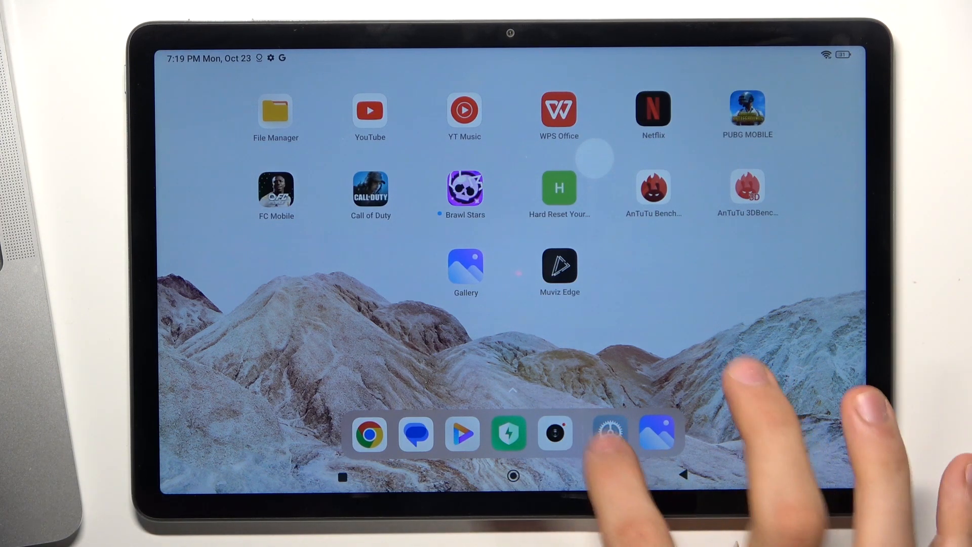
# Reach the About tablet page in Settings to check the storage breakdown.
pyautogui.click(608, 432)
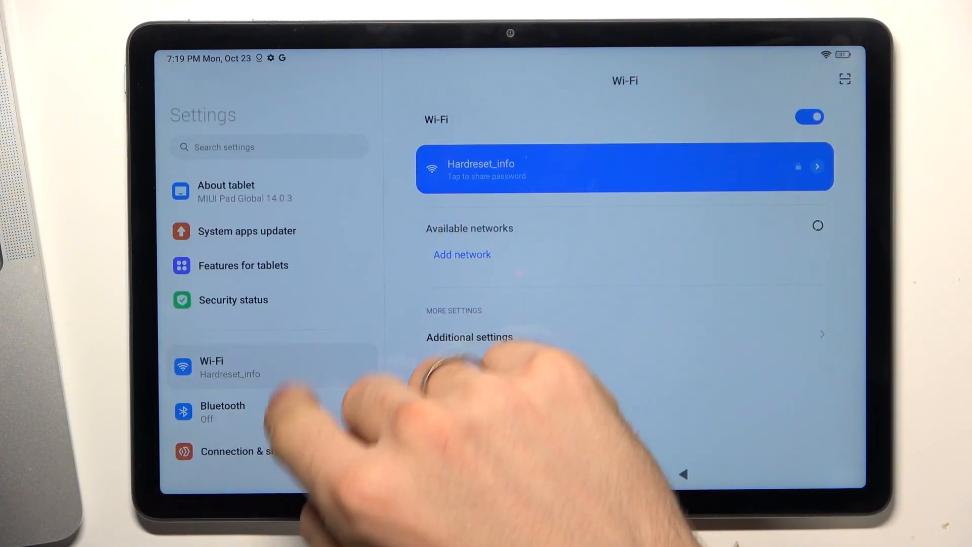
pyautogui.click(226, 191)
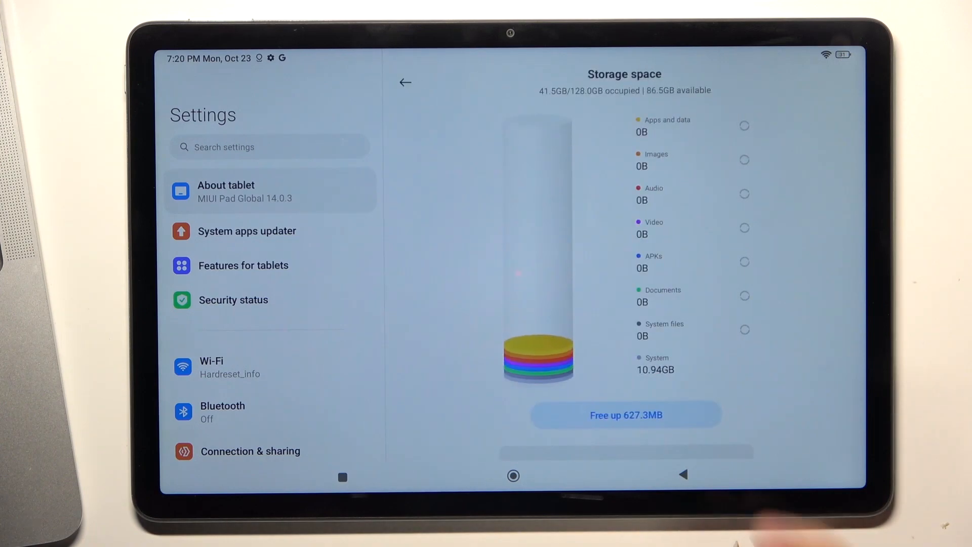
# Leave Settings and return to the home screen.
pyautogui.click(405, 82)
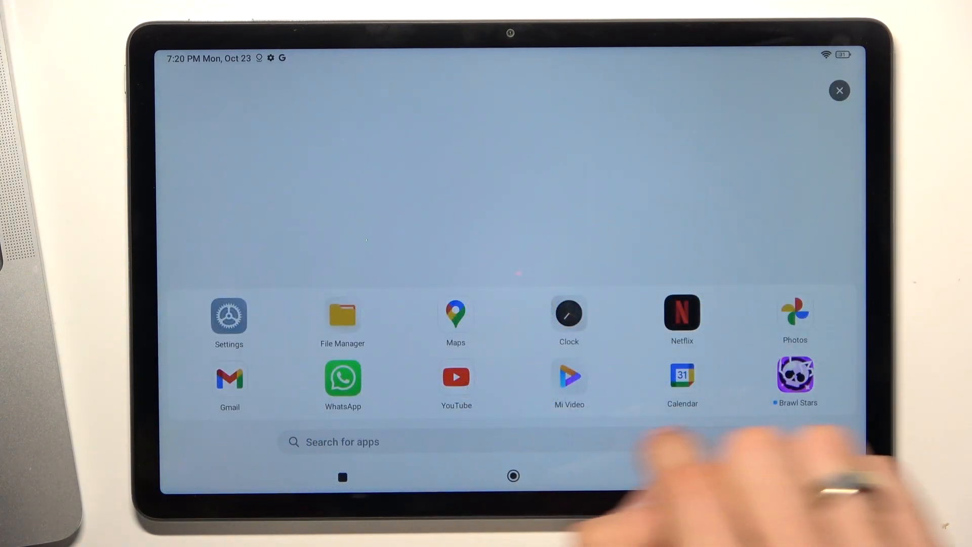
# Search the app drawer for 'Ca' and launch Calculator.
pyautogui.click(341, 442)
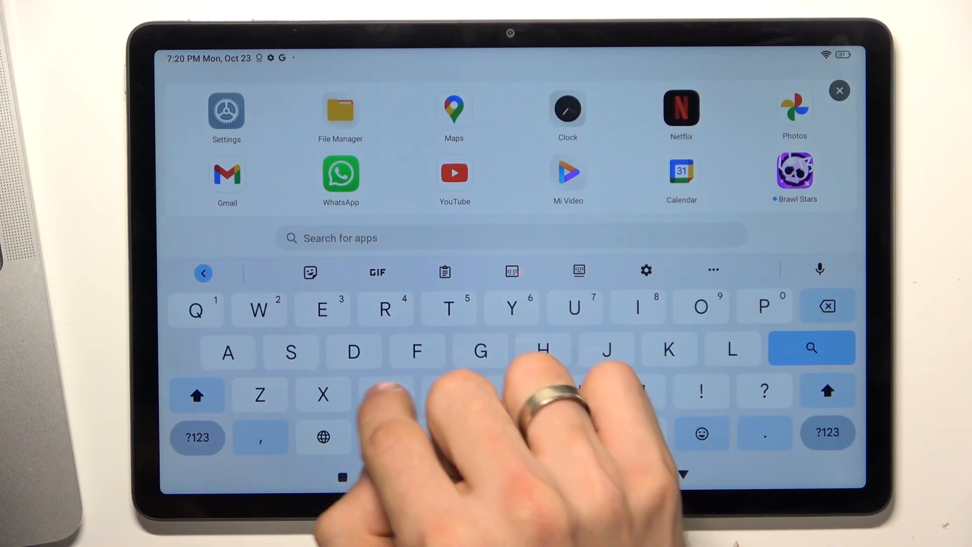
pyautogui.write('Ca')
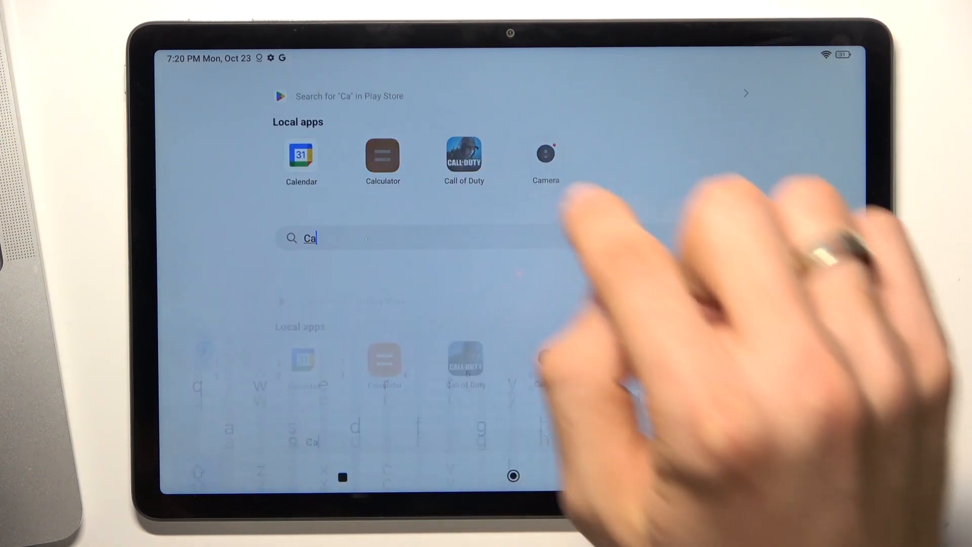
pyautogui.click(383, 155)
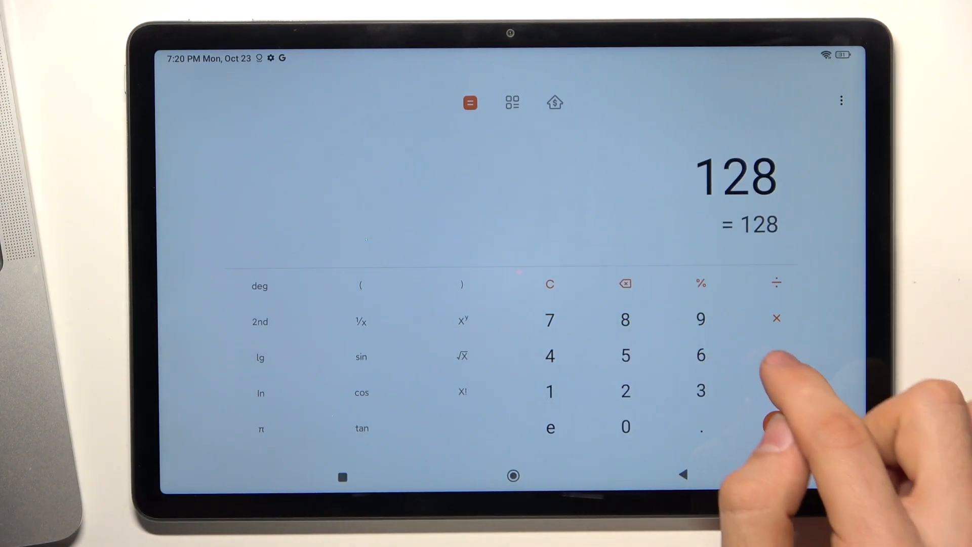
# Subtract 38.4 from 128 to get 89.6.
pyautogui.click(777, 353)
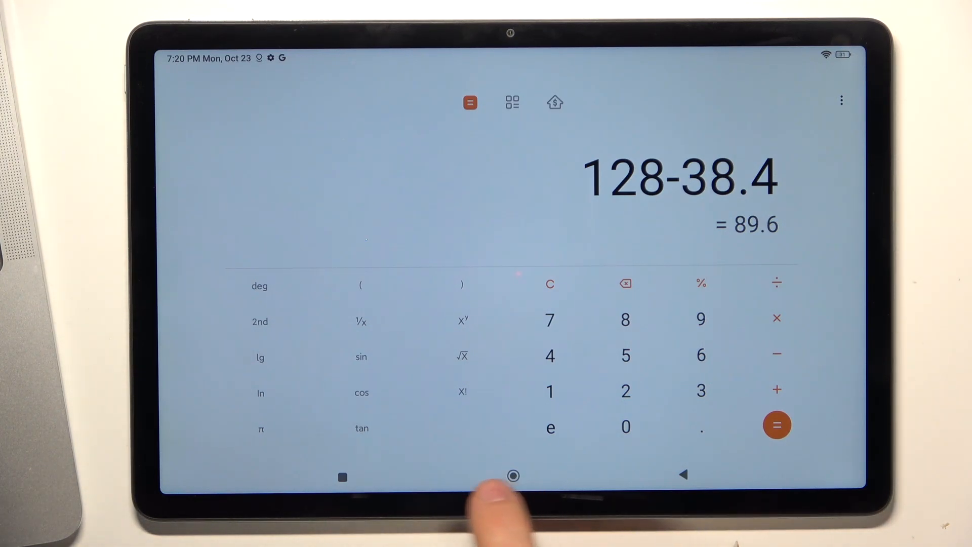
pyautogui.moveTo(512, 476)
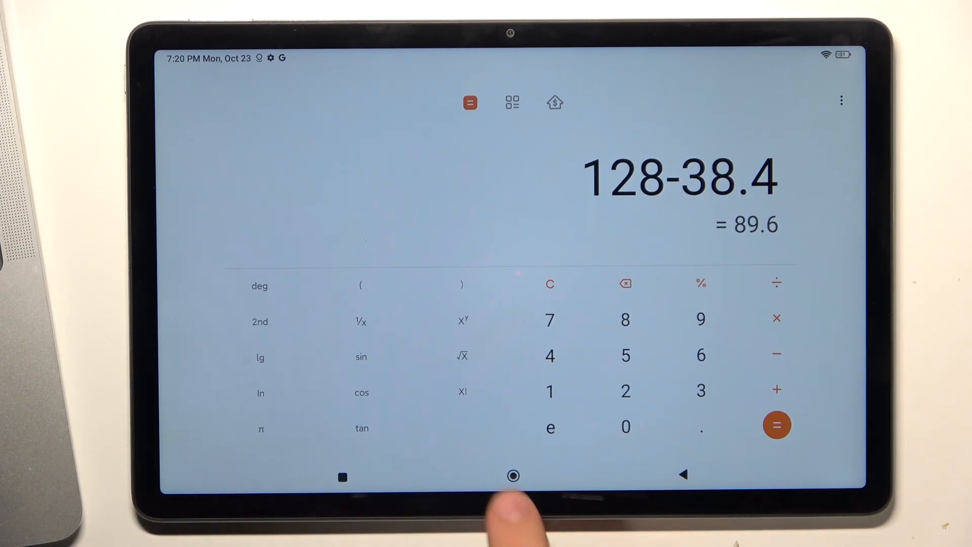
# Leave Calculator and reach the Additional settings page in Settings.
pyautogui.click(512, 476)
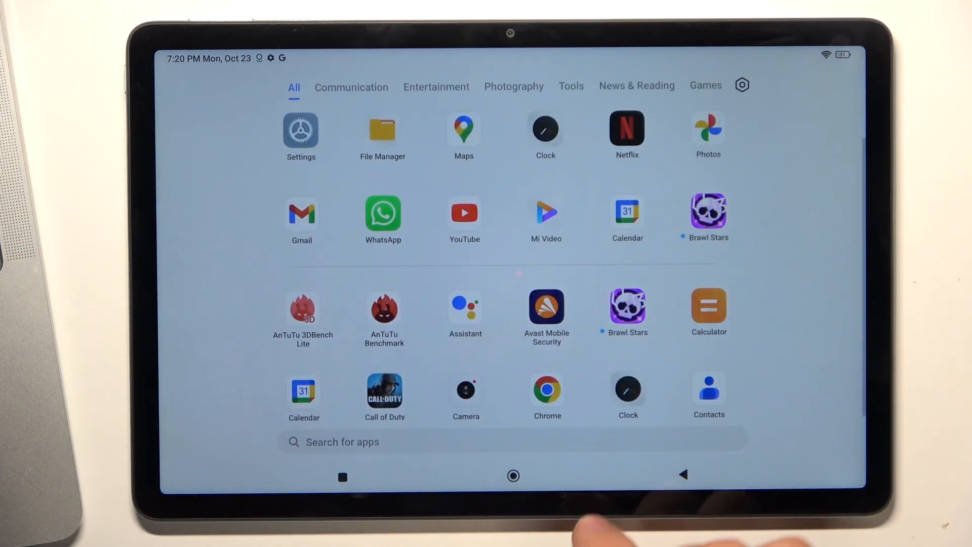
pyautogui.click(300, 131)
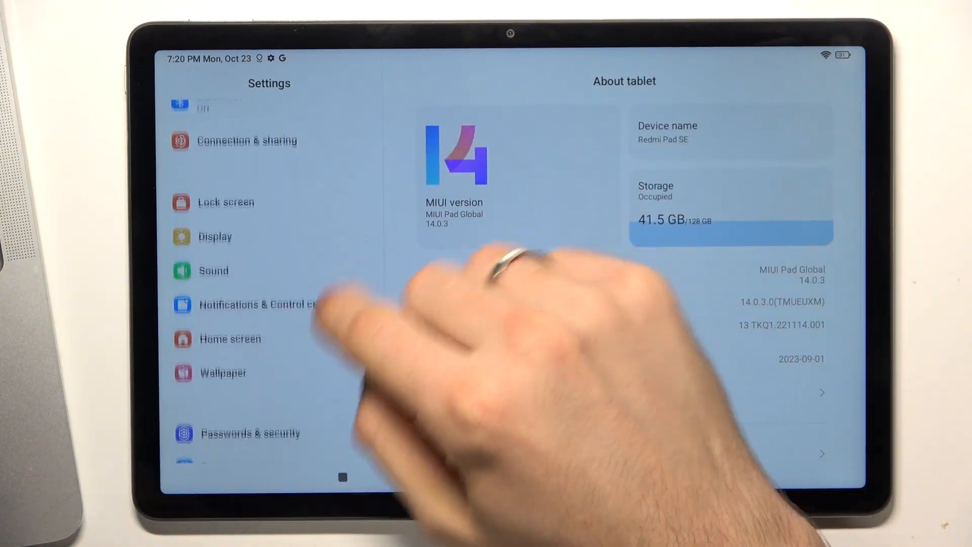
pyautogui.click(242, 339)
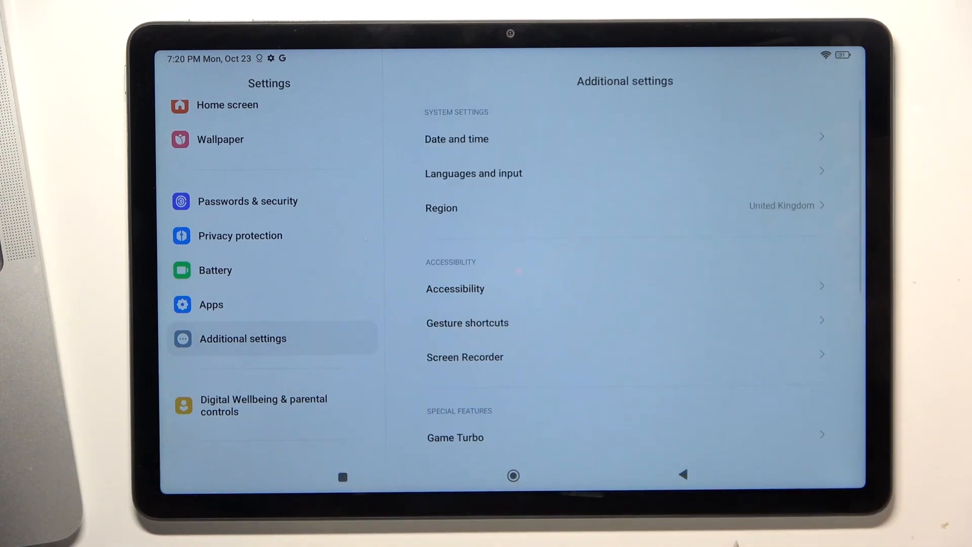
pyautogui.scroll(-3)
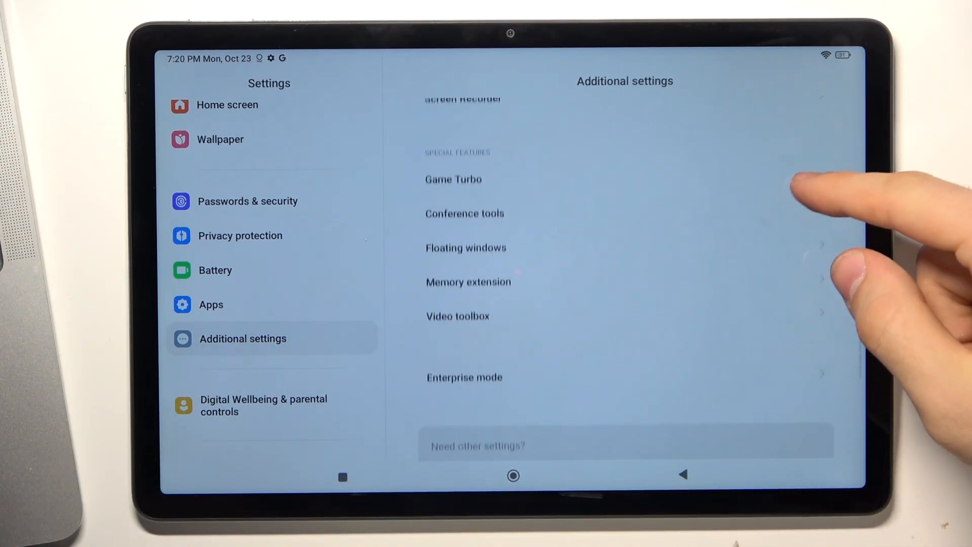
pyautogui.scroll(-3)
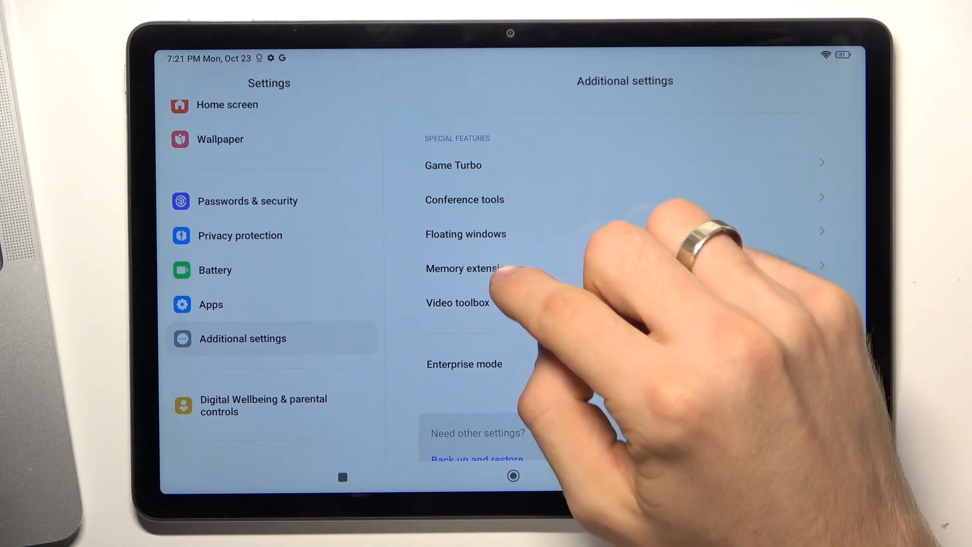
# Choose 2.0 GB for Memory extension and postpone the reboot with Later.
pyautogui.click(465, 268)
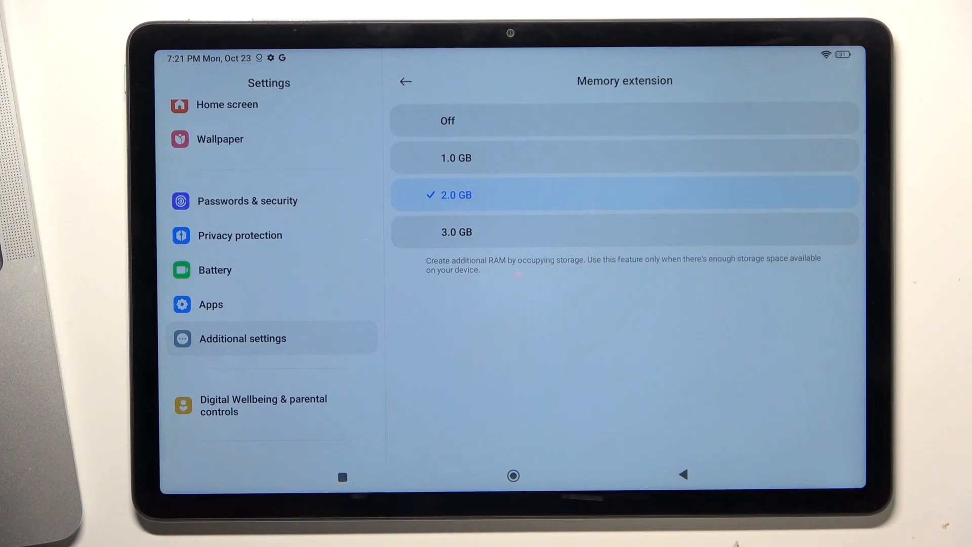
pyautogui.click(456, 232)
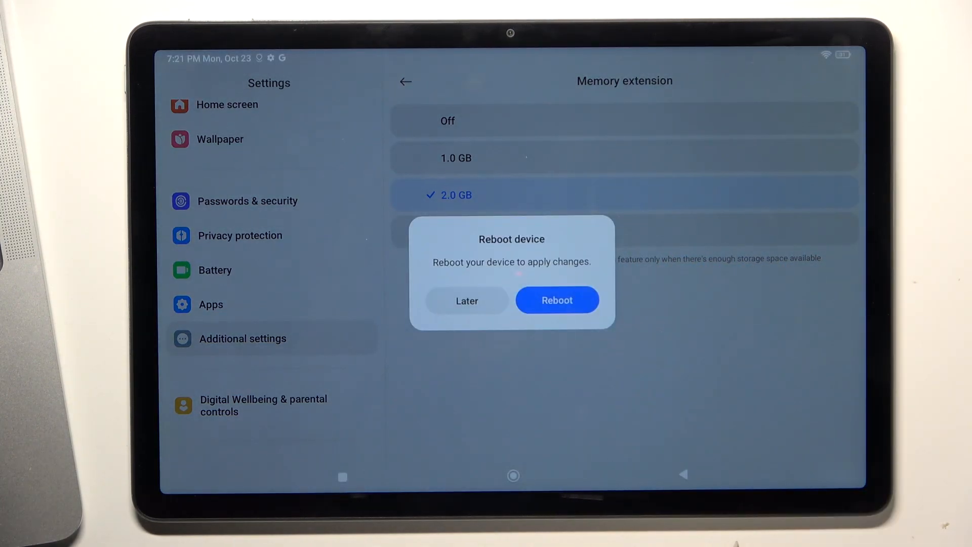
pyautogui.click(556, 299)
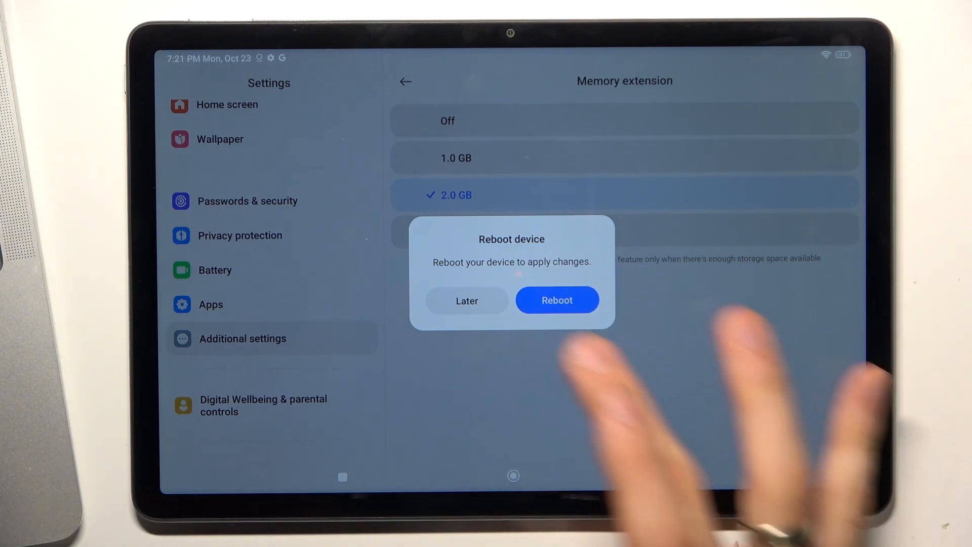
pyautogui.click(466, 300)
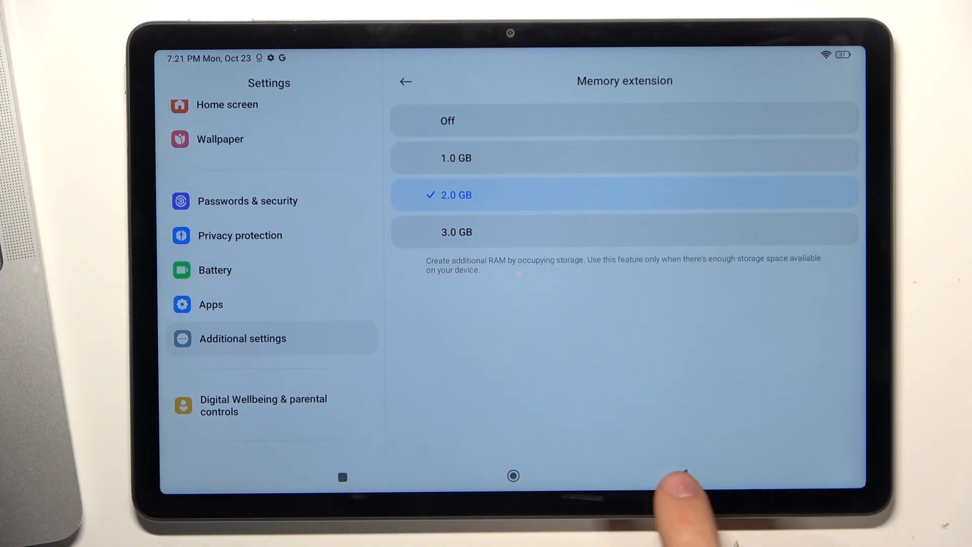
# Back out of Memory extension and return to the home screen.
pyautogui.click(405, 81)
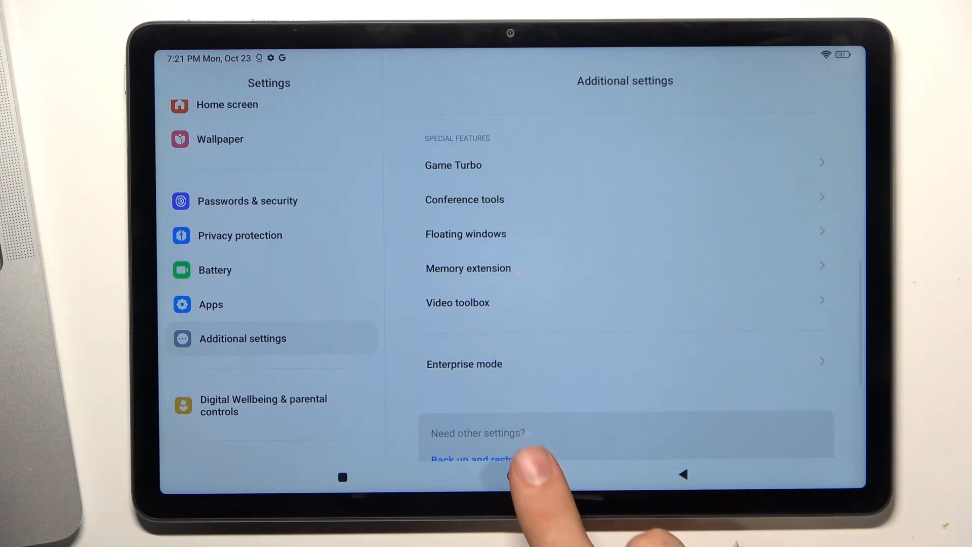
pyautogui.click(513, 476)
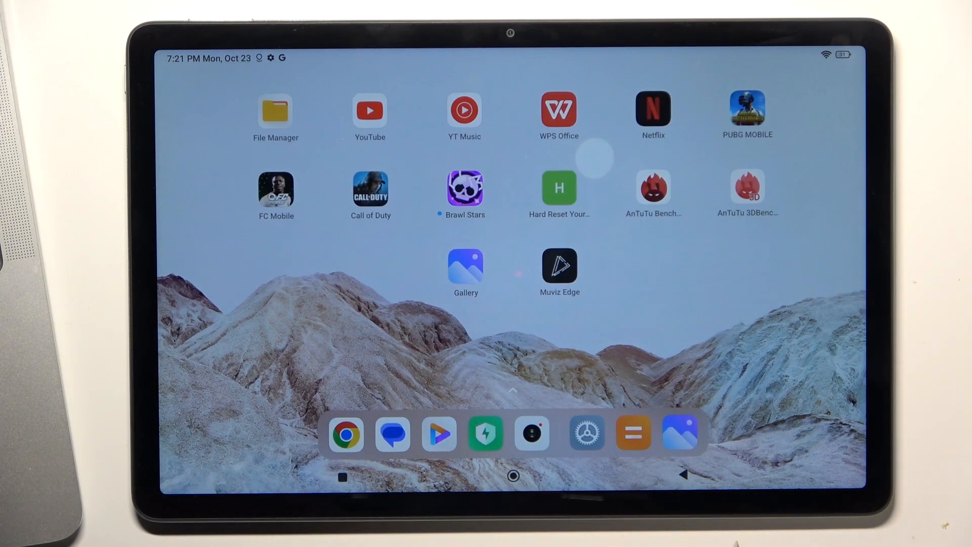